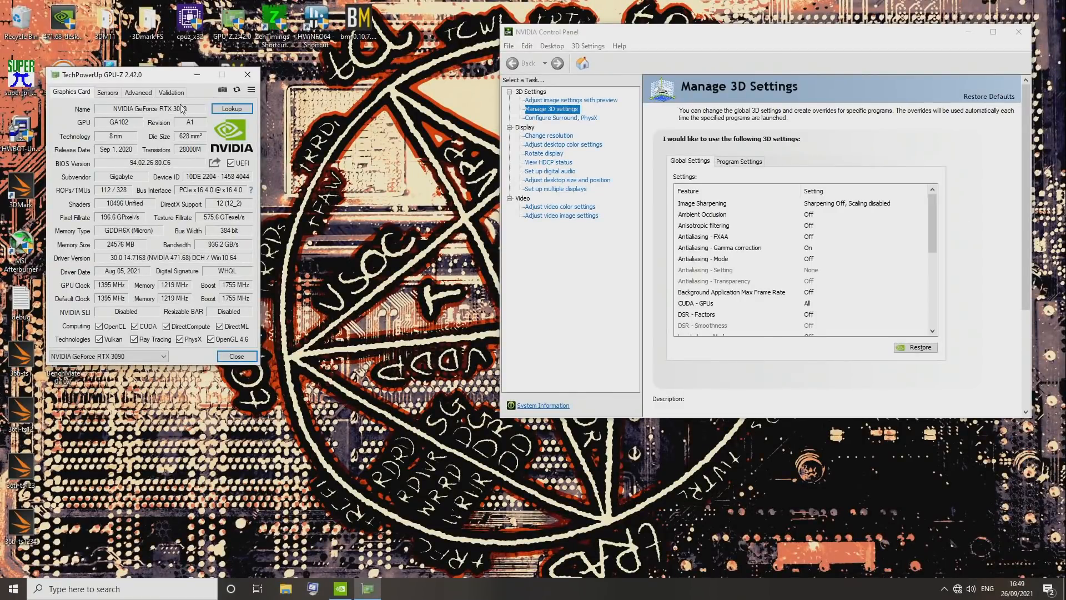
Check the live sensor readings, then return to the RTX 3090 card details.
click(107, 92)
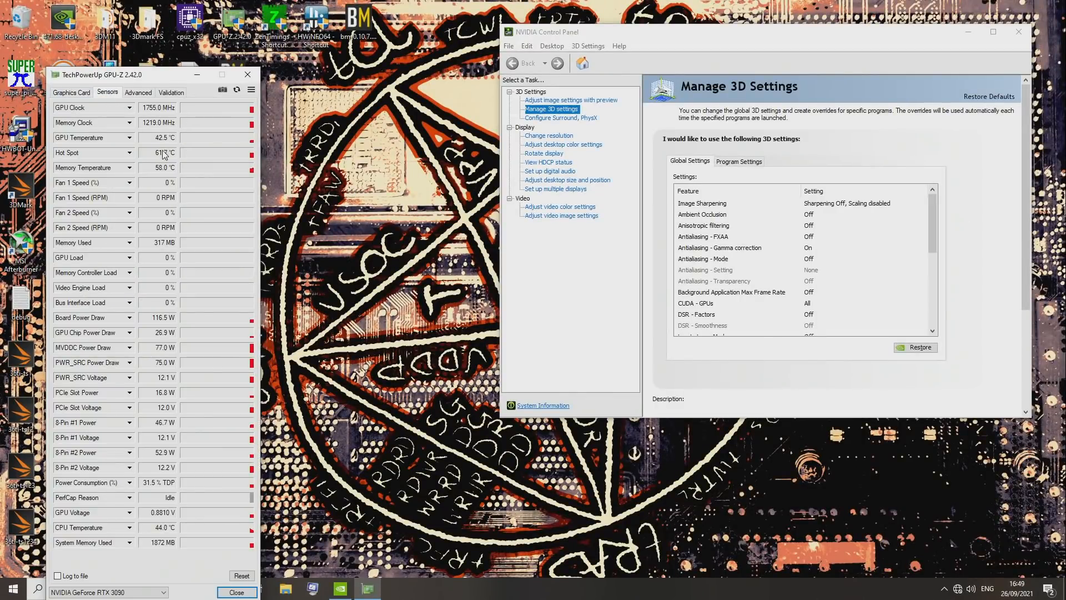
click(71, 92)
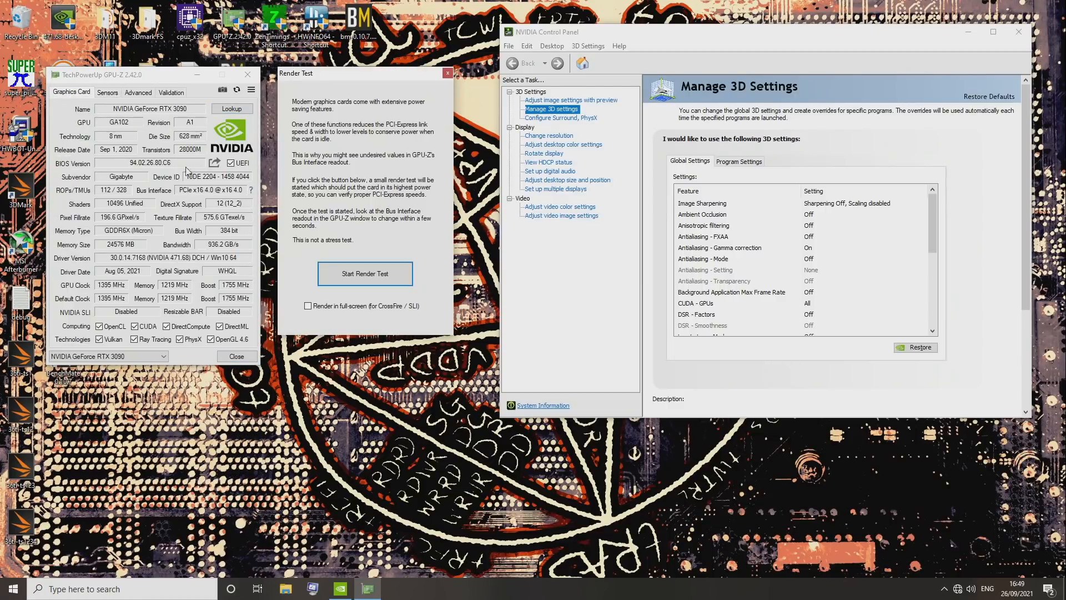
Start the PCIe render test so the card enters its highest power state.
click(364, 273)
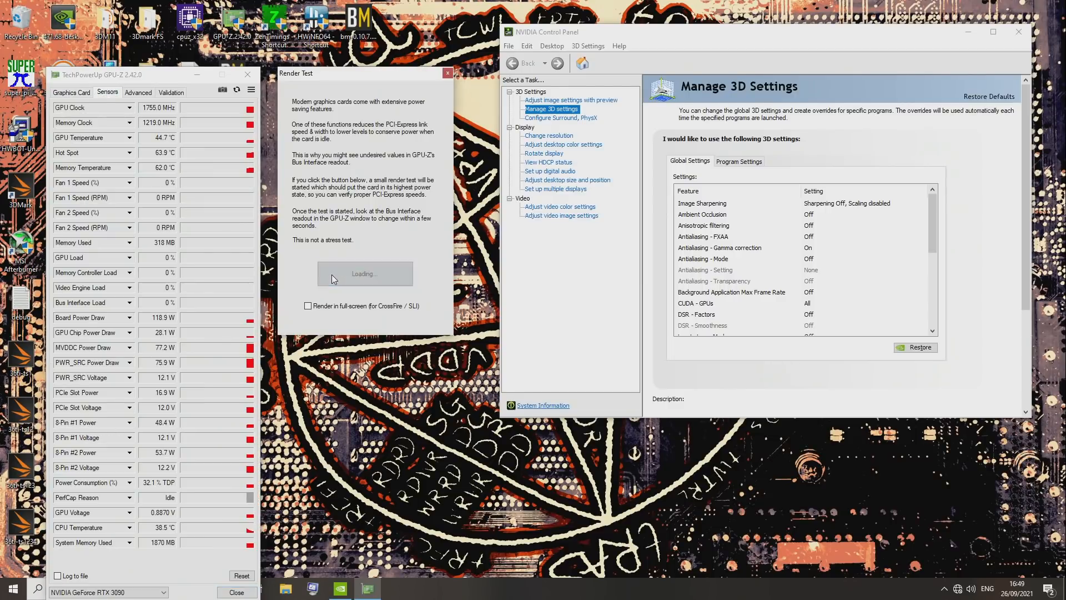
click(364, 273)
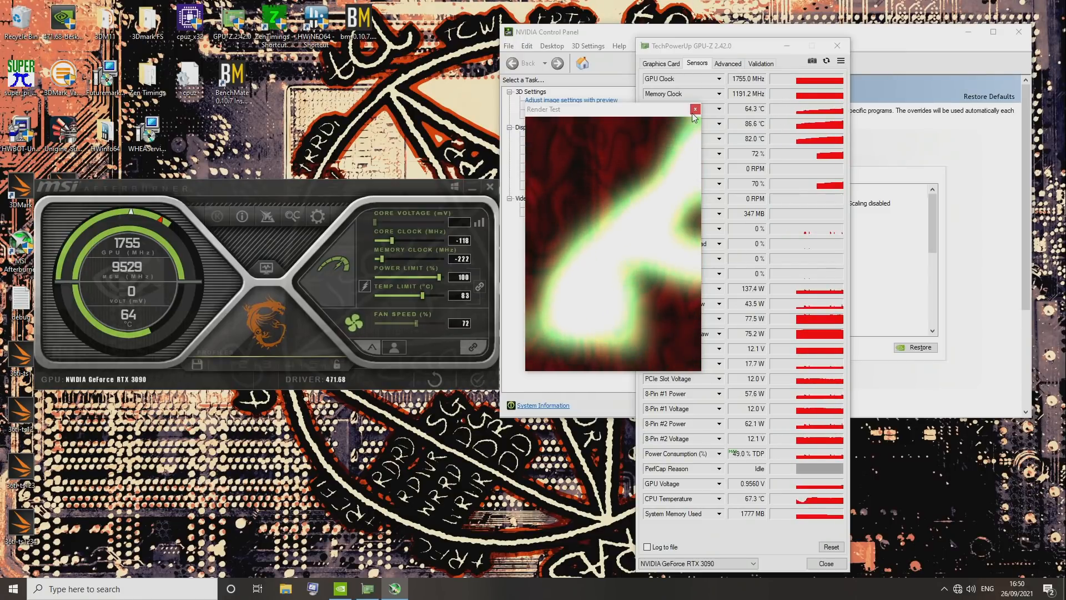
Close the render test and NVIDIA Control Panel windows, then select the GPU-Z desktop shortcut.
click(695, 110)
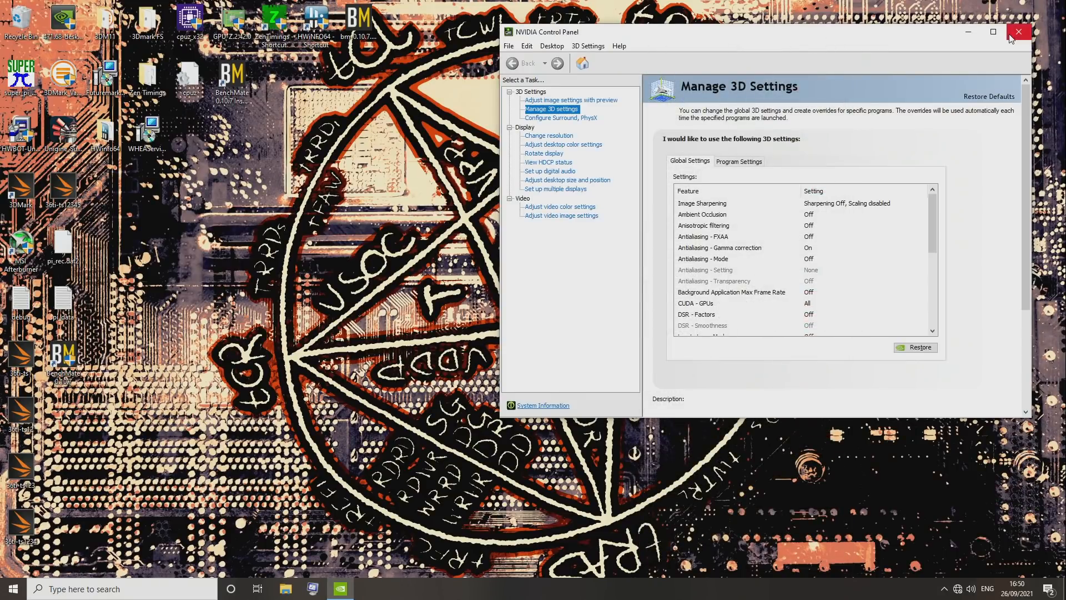
click(1019, 33)
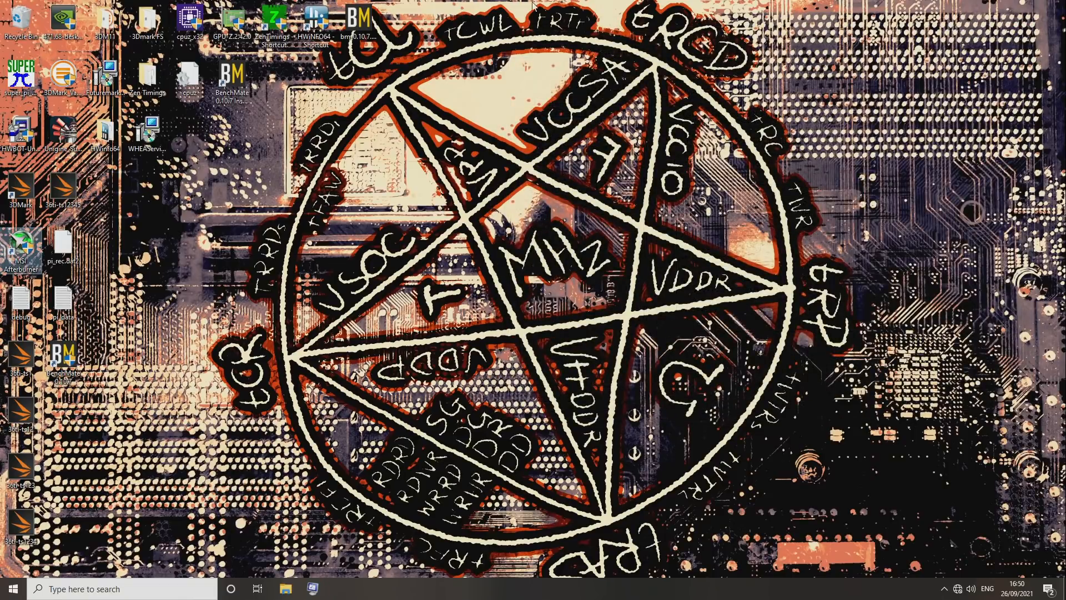
mouse_move(241, 350)
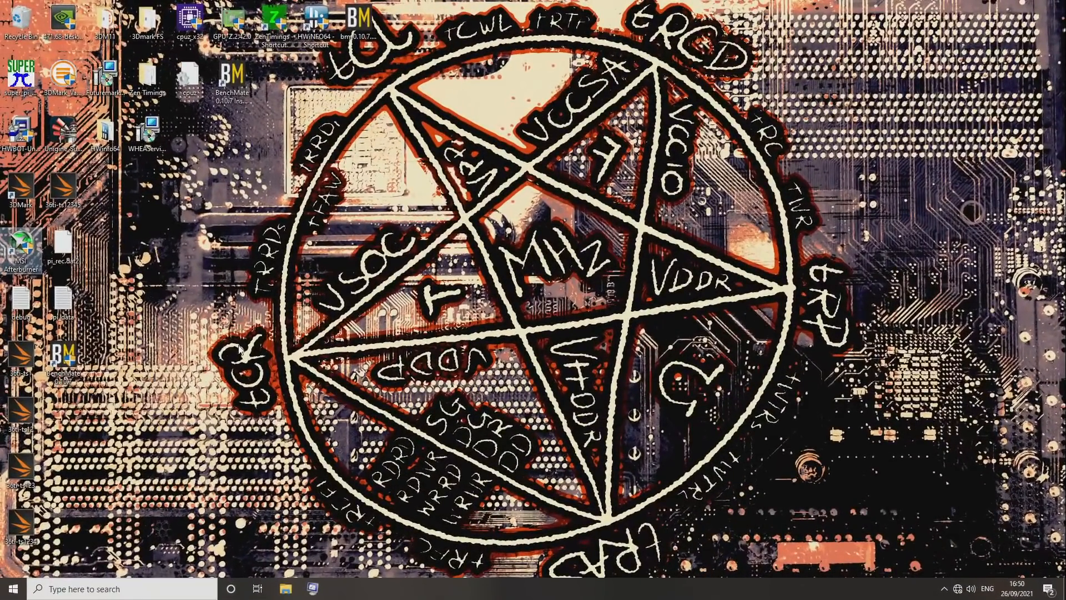
click(234, 16)
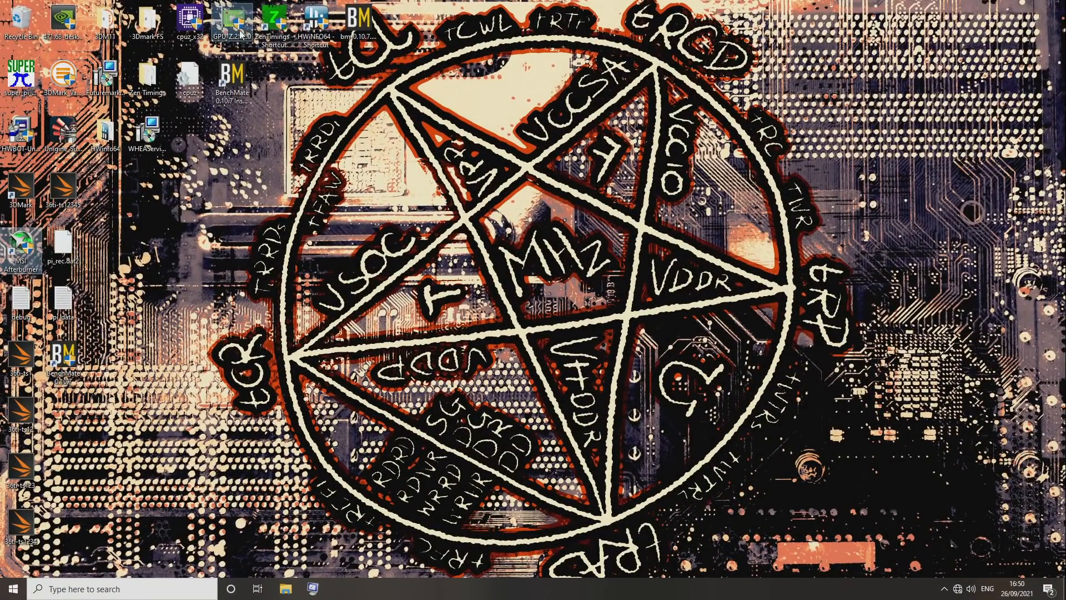
Relaunch GPU-Z to confirm PCIe x16 4.0, then shut Windows down from the Start menu.
double_click(234, 17)
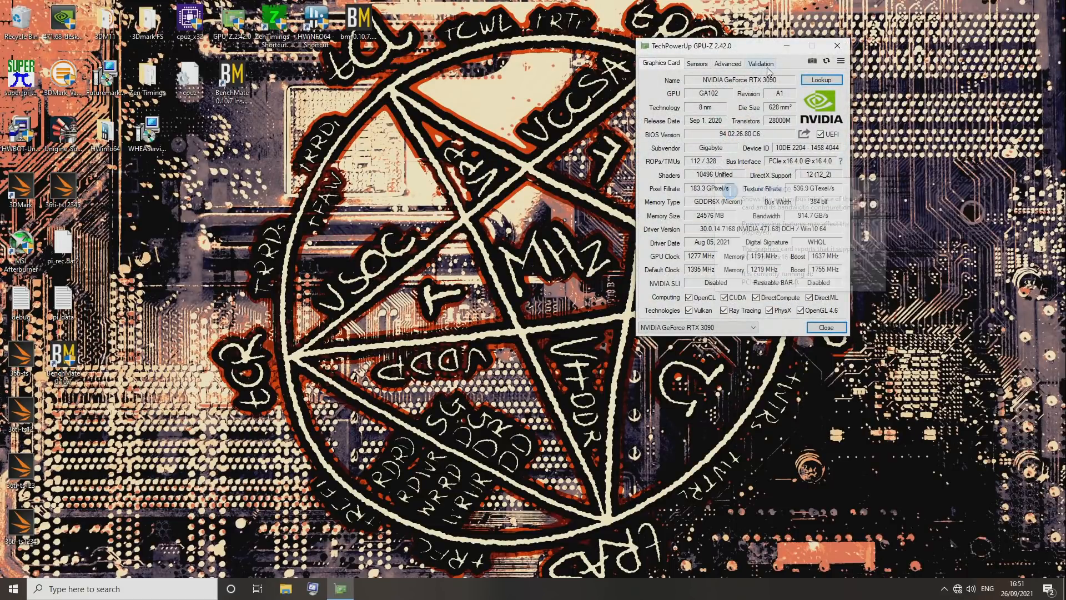
mouse_move(841, 161)
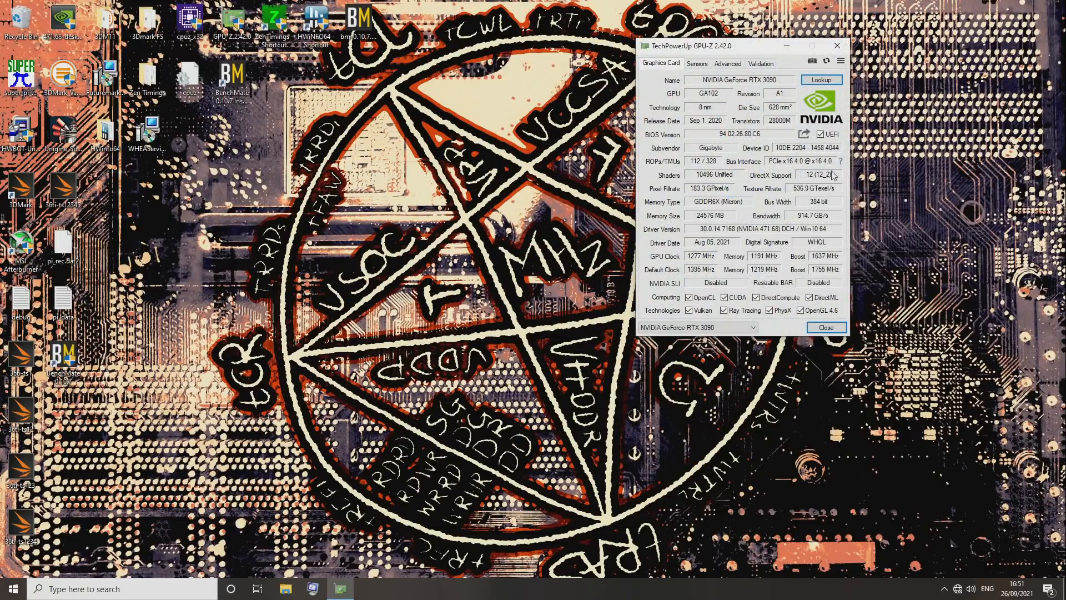
mouse_move(823, 23)
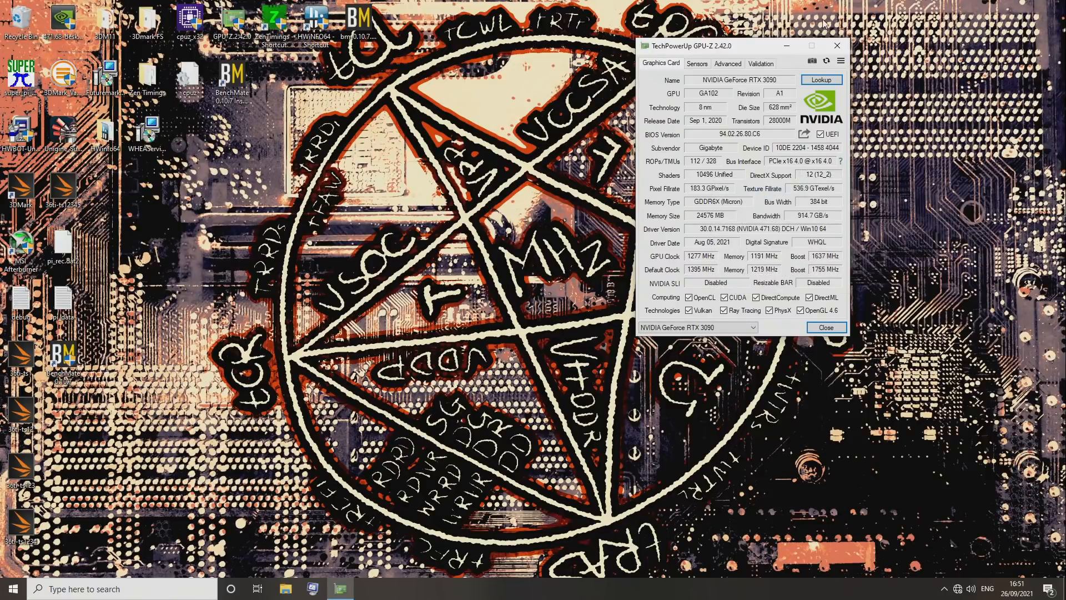
click(9, 589)
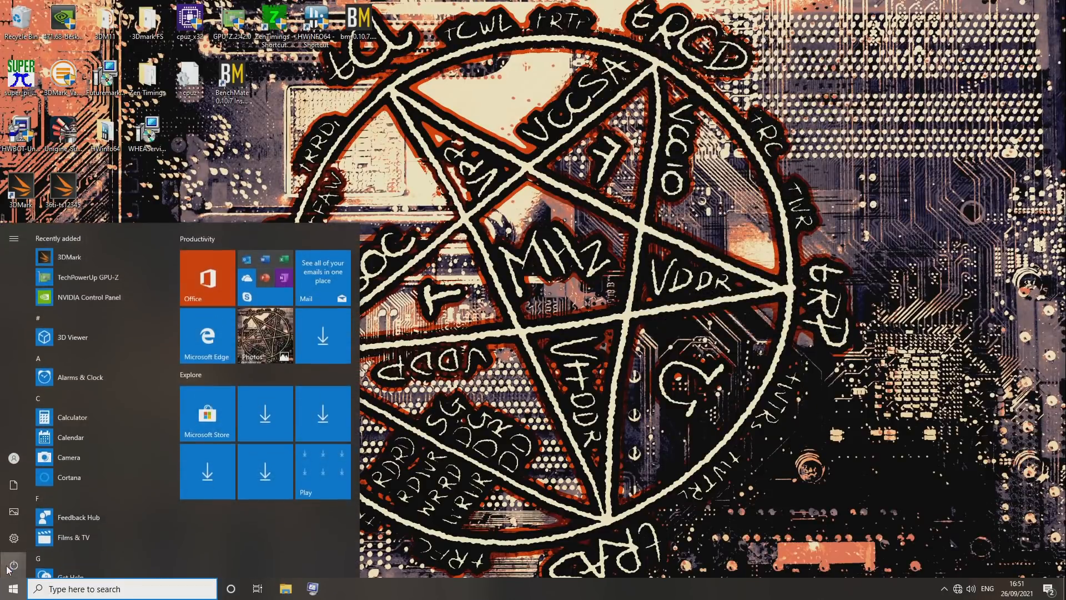
click(14, 565)
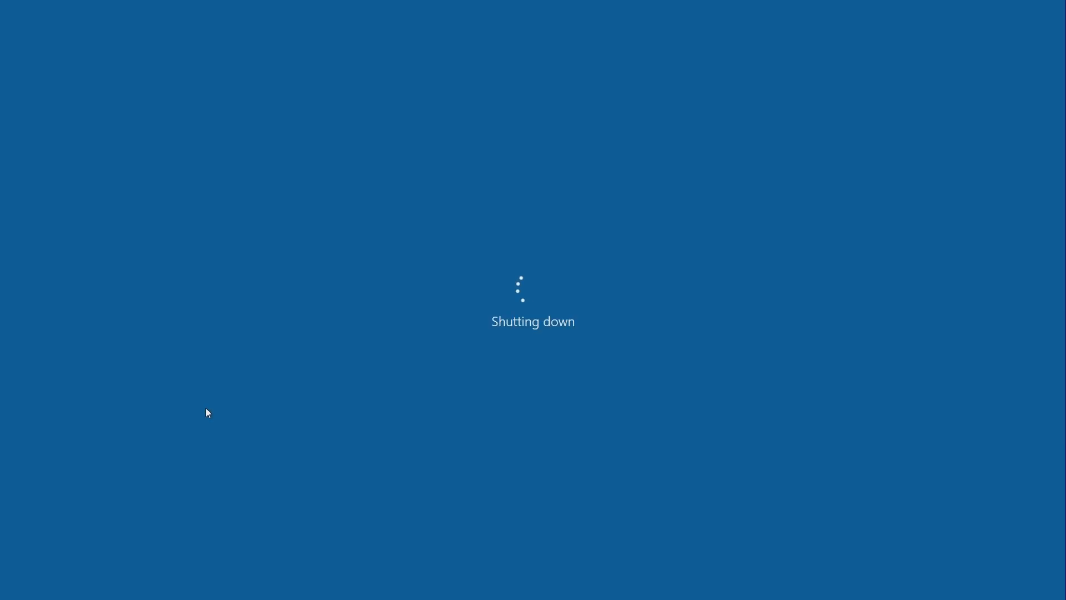